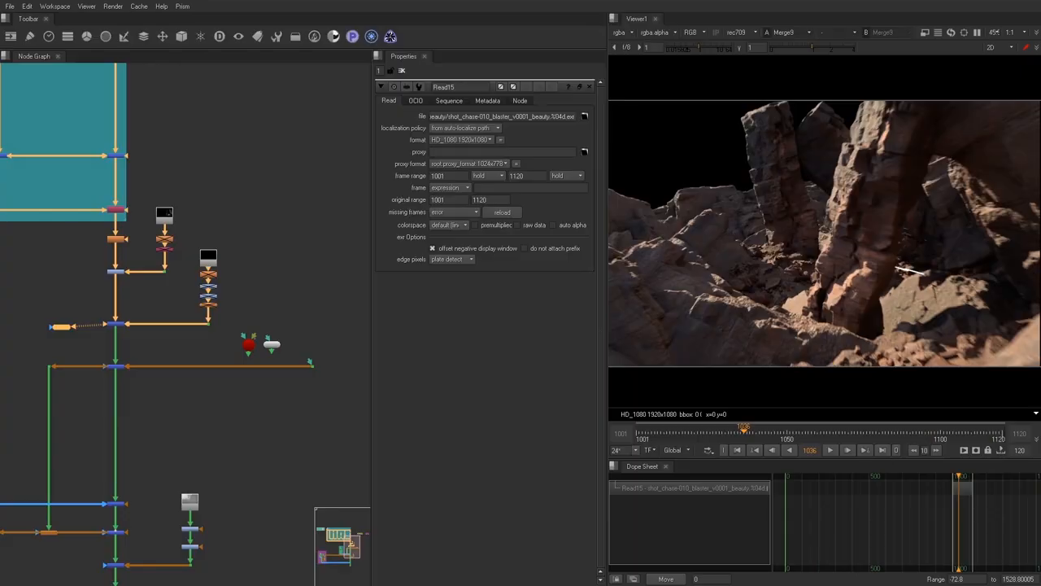
pyautogui.moveTo(166, 329)
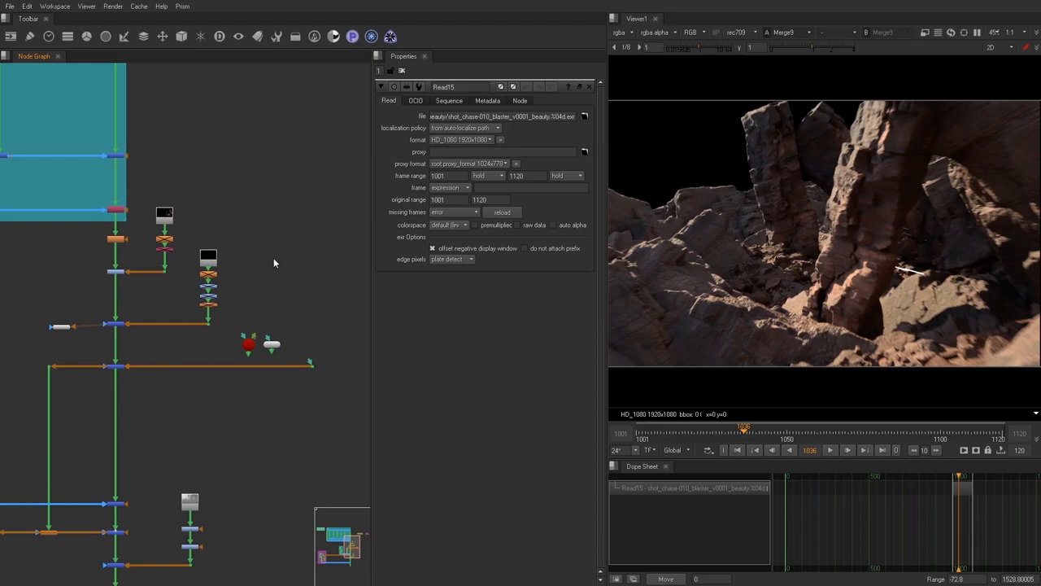
pyautogui.moveTo(238, 310)
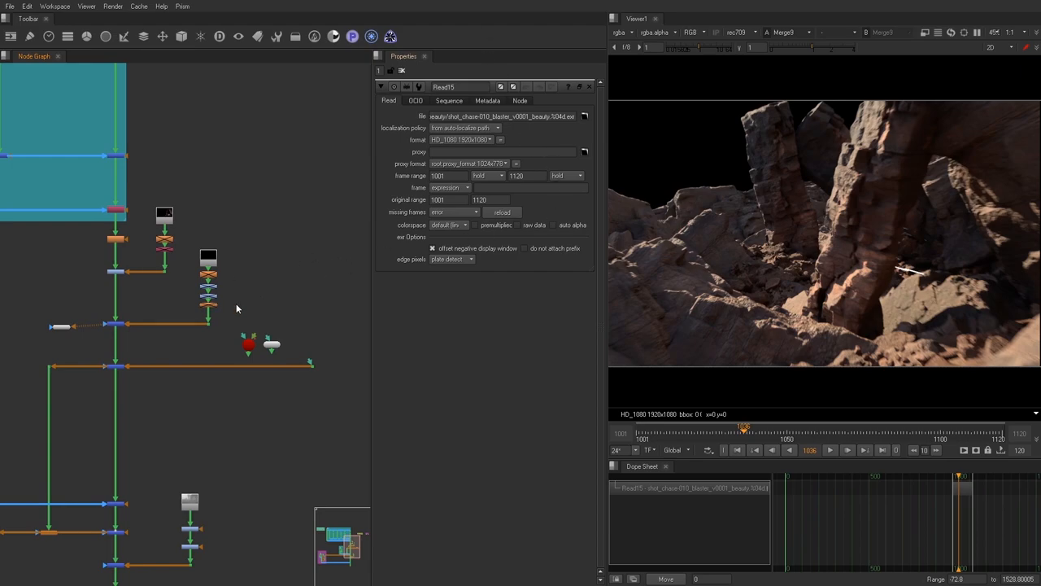
pyautogui.moveTo(303, 324)
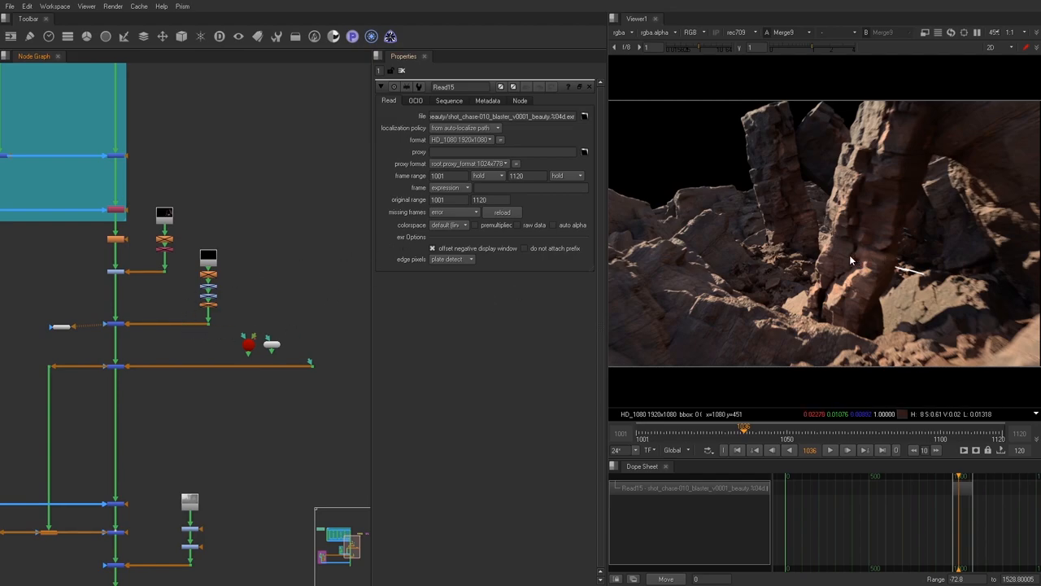
pyautogui.moveTo(800, 244)
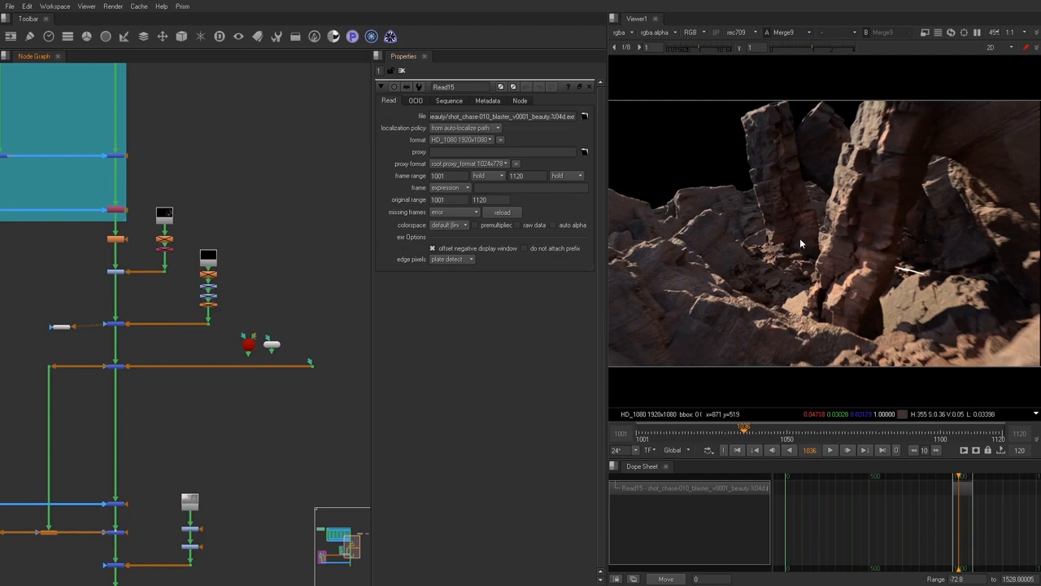
pyautogui.moveTo(888, 283)
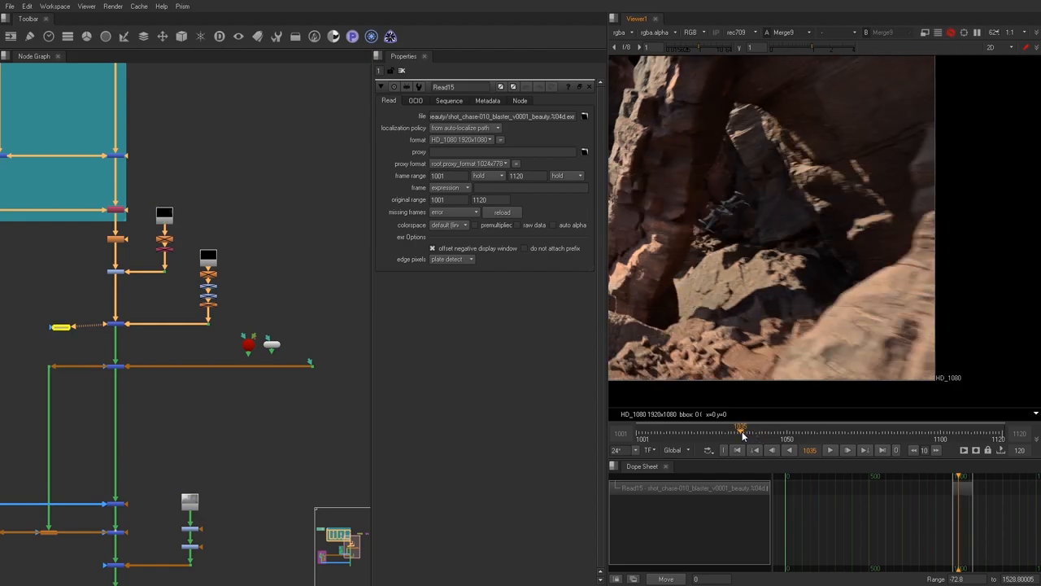
# Play the rock canyon shot forward, pausing and resuming to review its motion
pyautogui.click(829, 449)
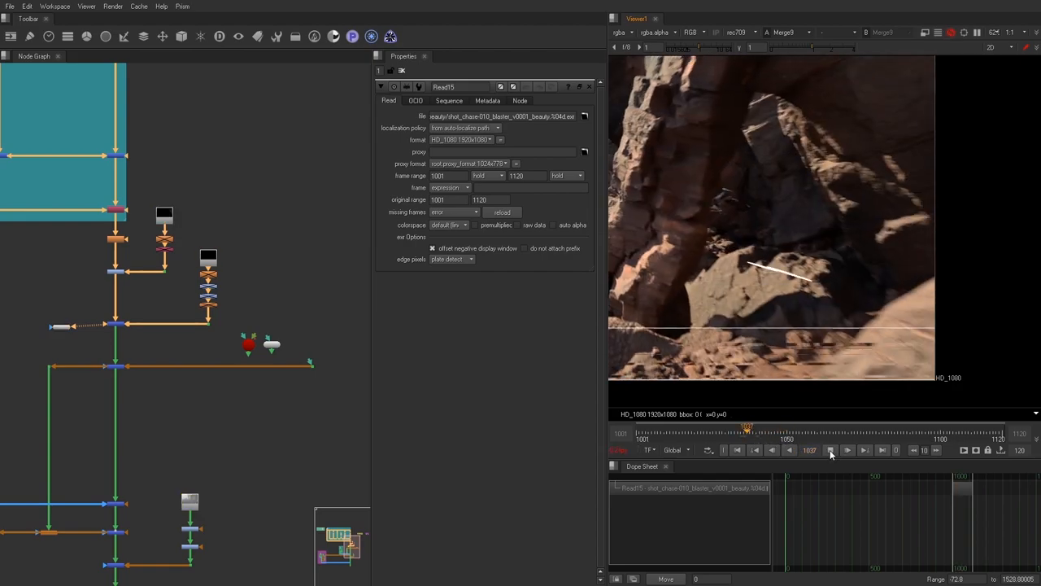
pyautogui.click(830, 449)
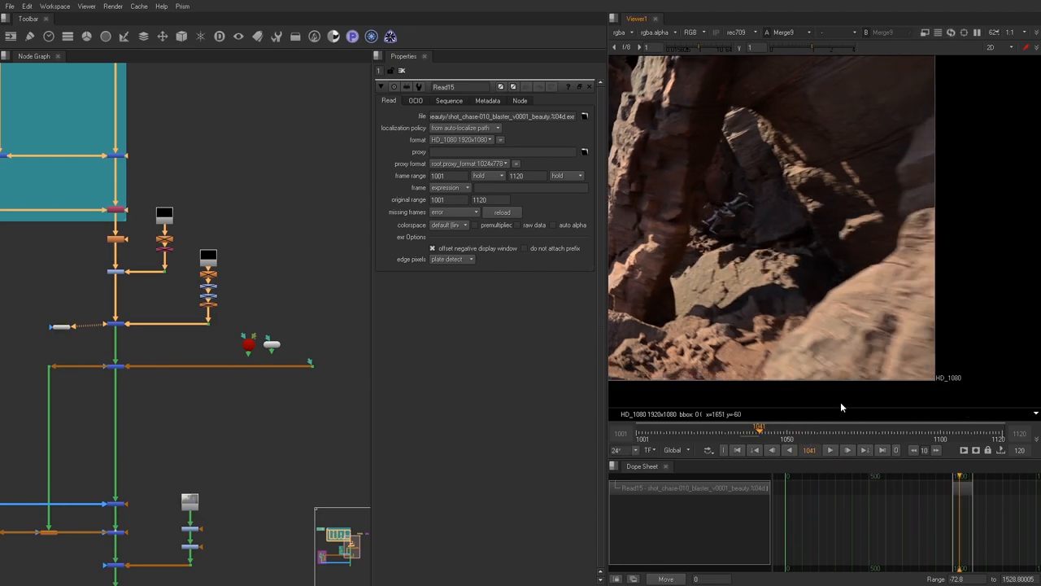
pyautogui.click(744, 426)
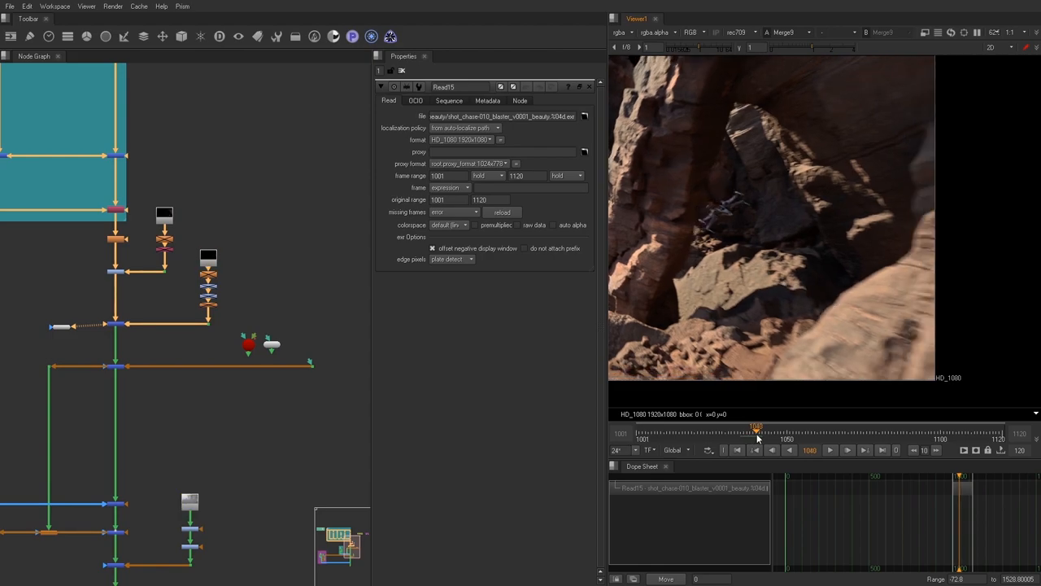
pyautogui.moveTo(862, 209)
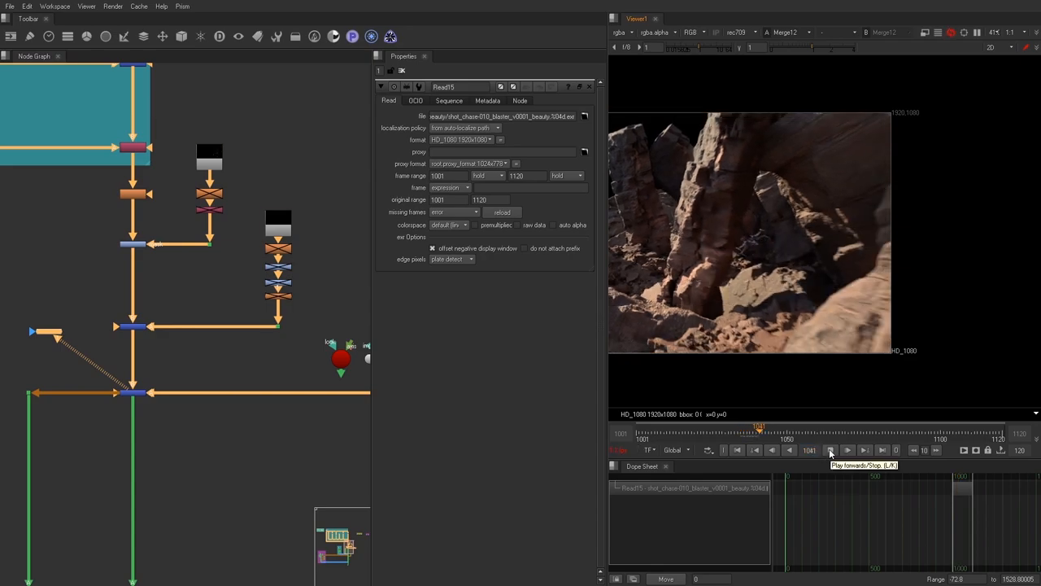
pyautogui.click(829, 449)
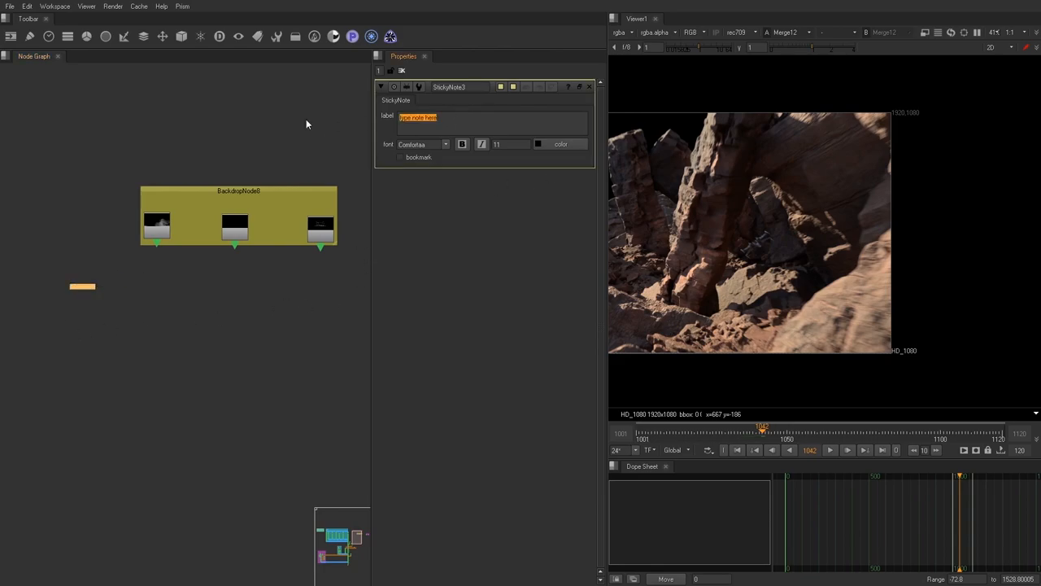
# Label the sticky note 1042 and place it inside the elements backdrop
pyautogui.write('1d')
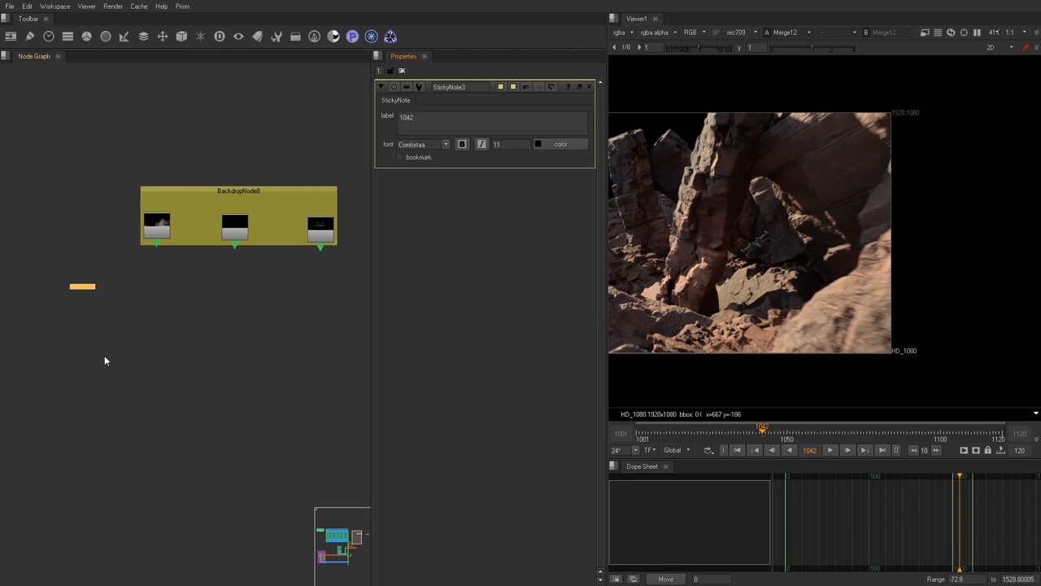
pyautogui.moveTo(82, 286); pyautogui.dragTo(72, 254)
pyautogui.write('32')
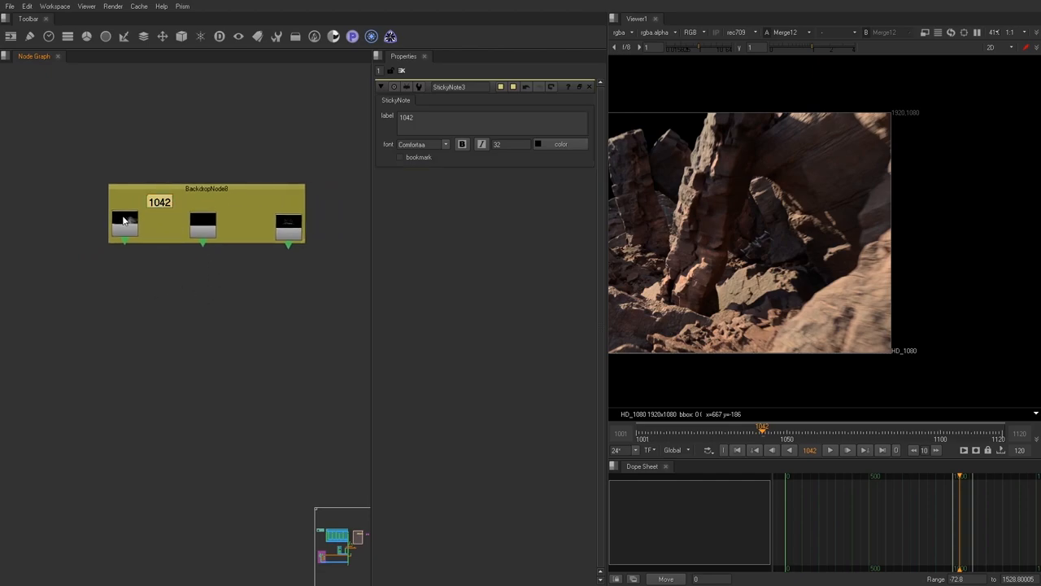
pyautogui.moveTo(233, 203)
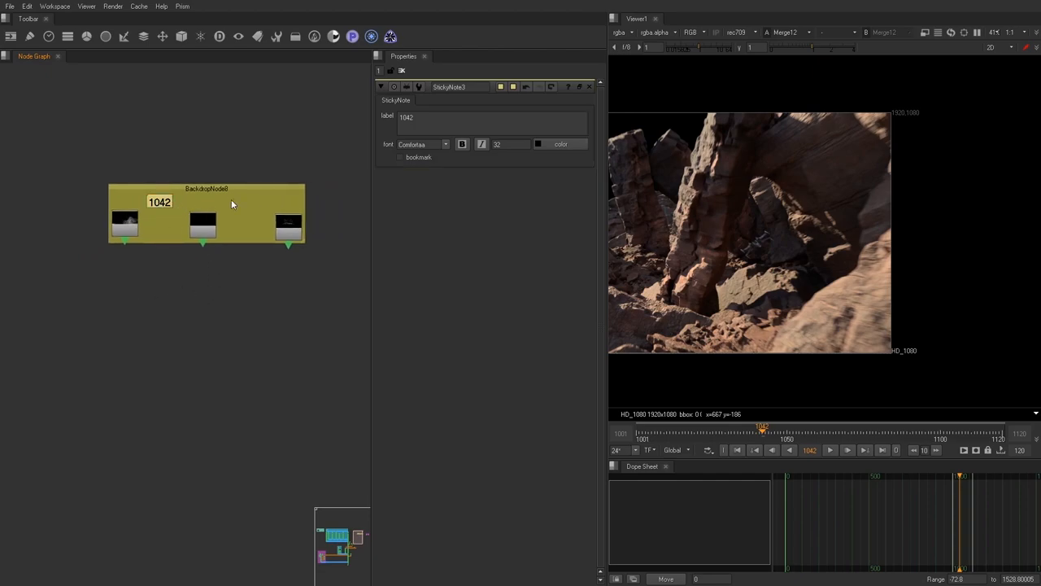
pyautogui.moveTo(197, 308)
pyautogui.write('time')
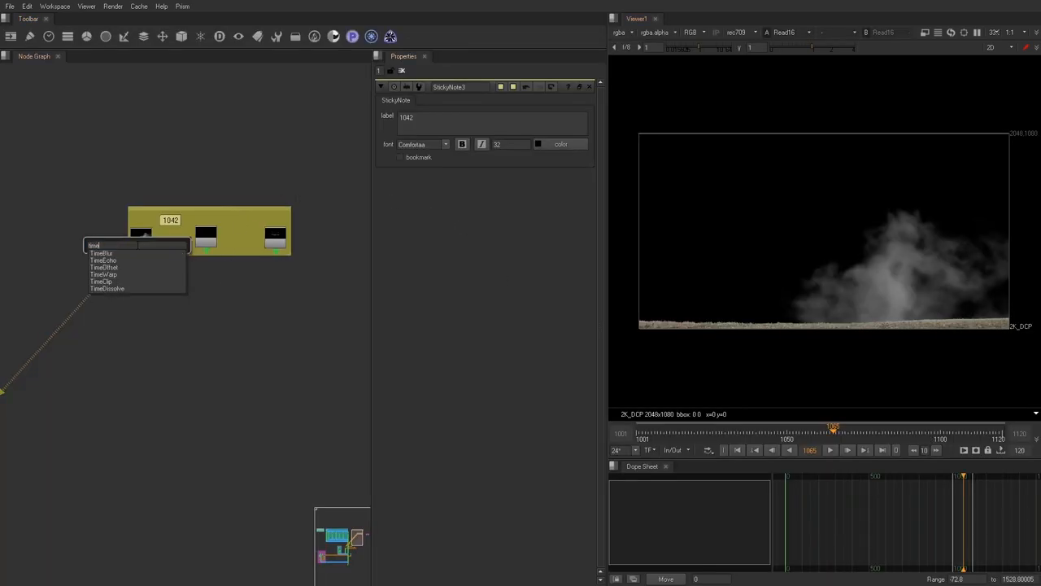
# Insert a TimeOffset below the first smoke element Read in the backdrop
pyautogui.click(104, 266)
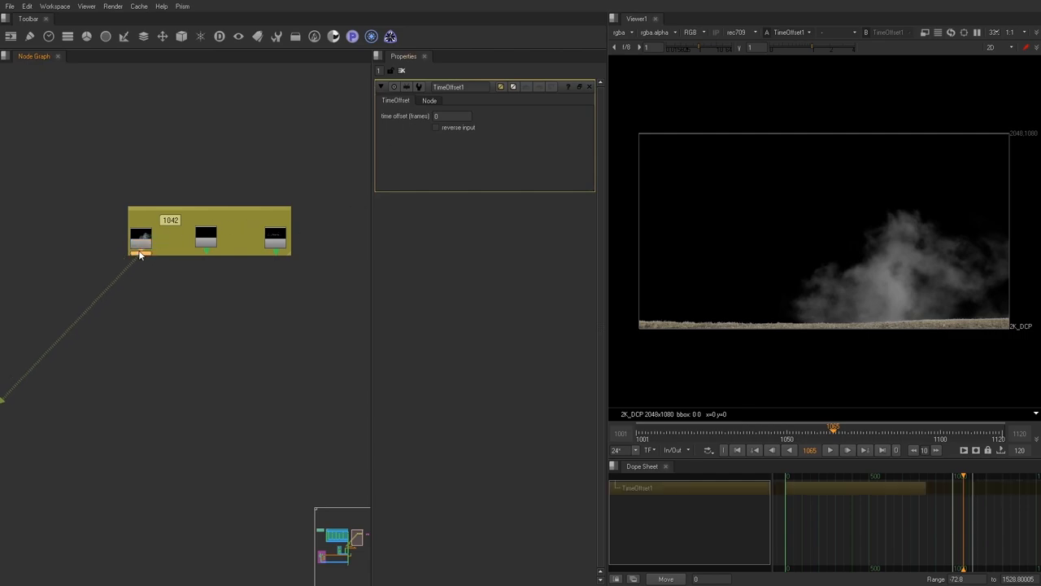
pyautogui.click(453, 115)
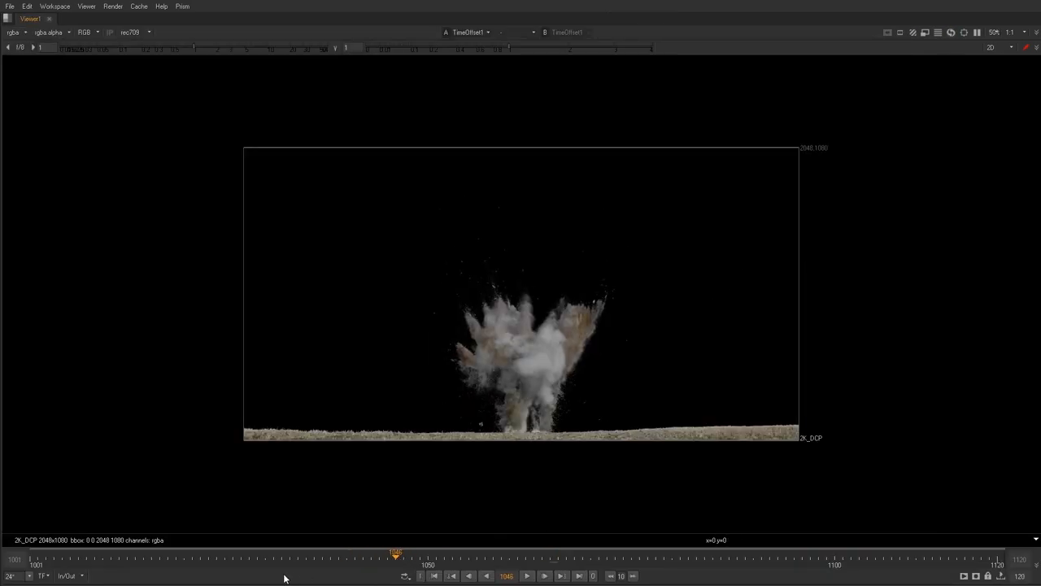
# Scrub the explosion element back to an earlier frame where the blast begins
pyautogui.moveTo(397, 553); pyautogui.dragTo(345, 553)
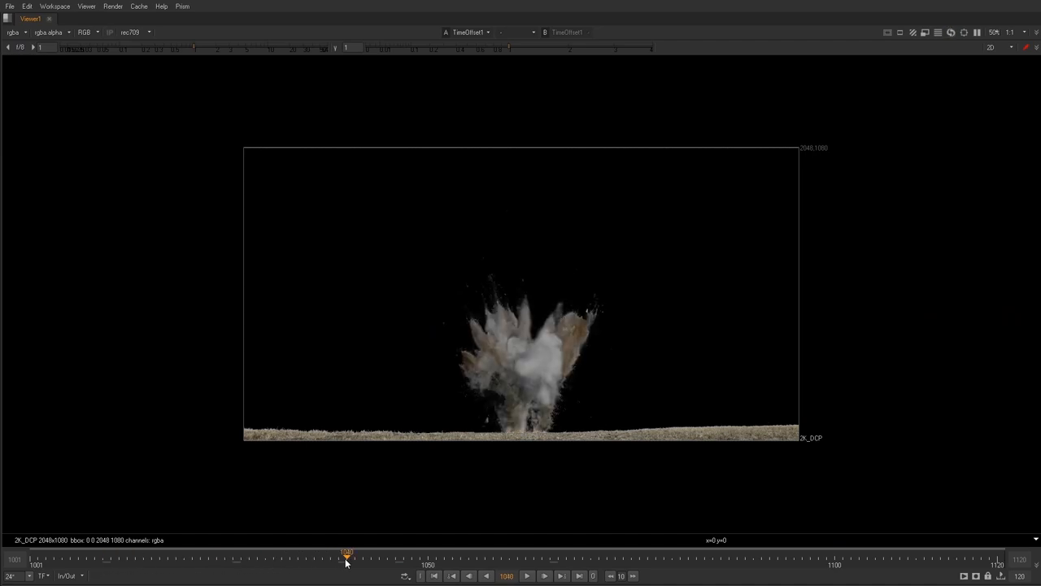
pyautogui.moveTo(344, 556); pyautogui.dragTo(752, 556)
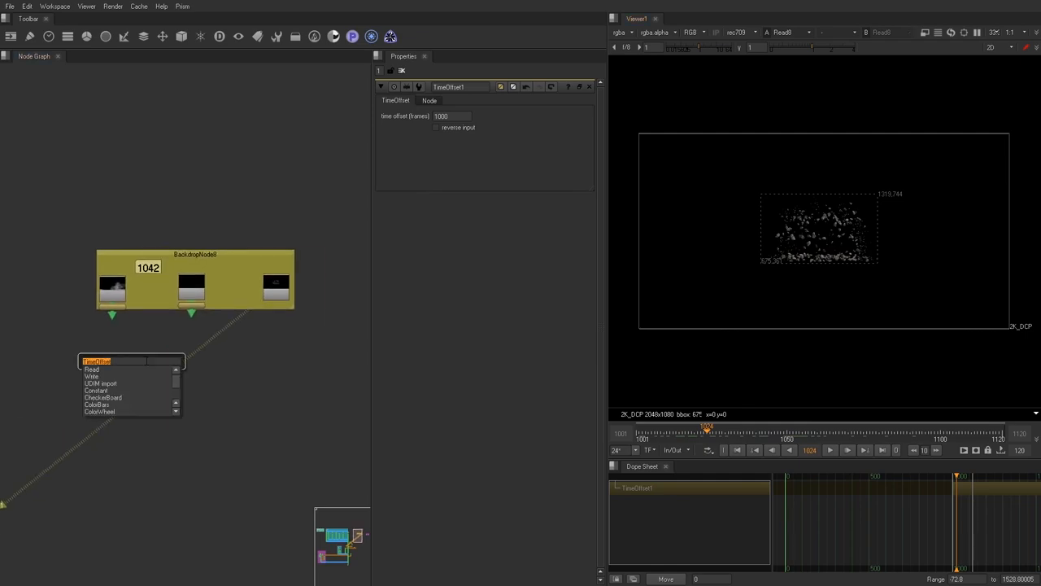
# Create a Card node to hold an element in 3D
pyautogui.write('card')
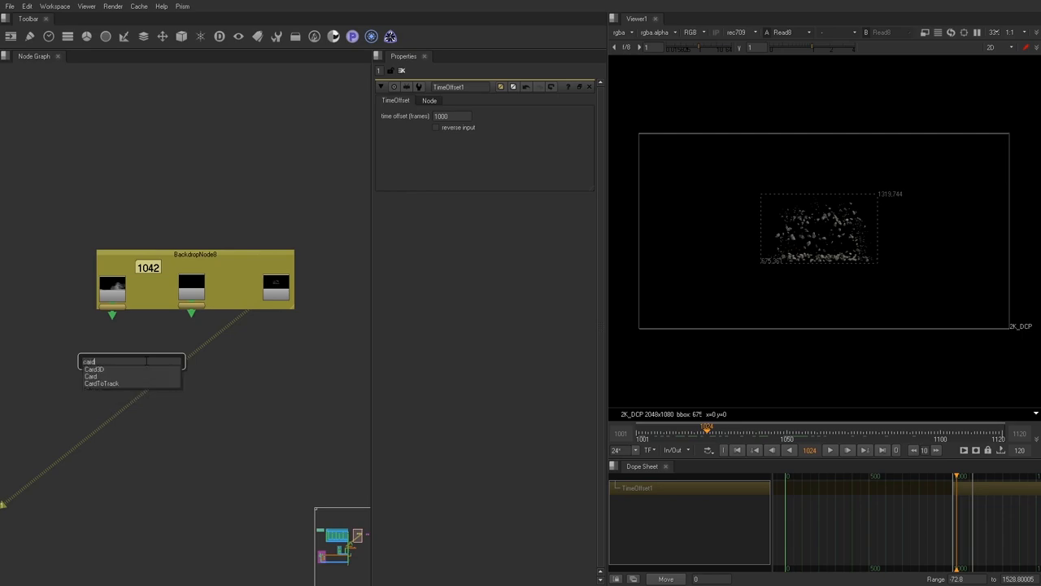
pyautogui.click(91, 376)
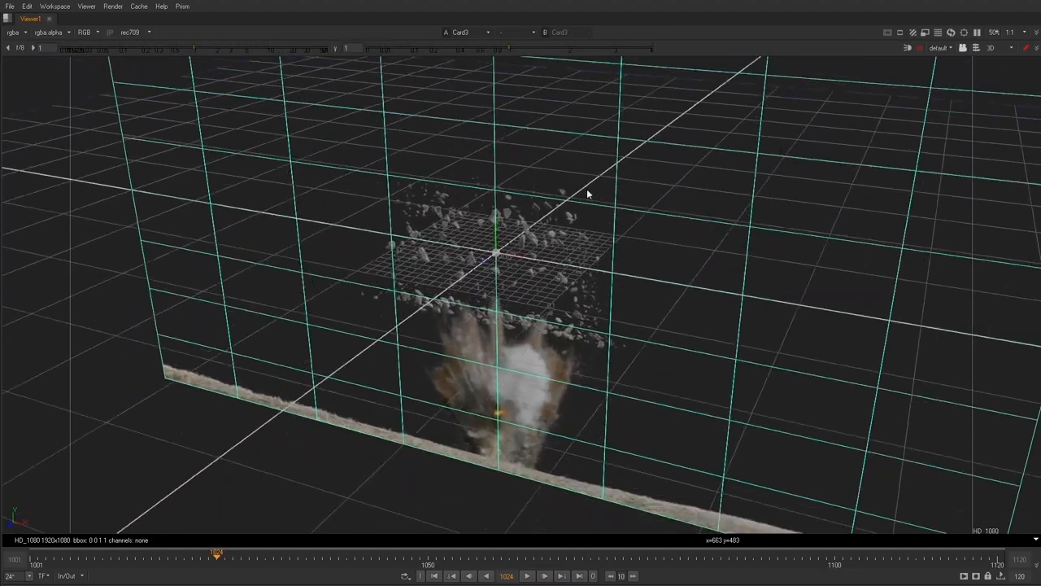
# Orbit the 3D view around the explosion and spark cards over the rock strip
pyautogui.moveTo(589, 194); pyautogui.dragTo(634, 318)
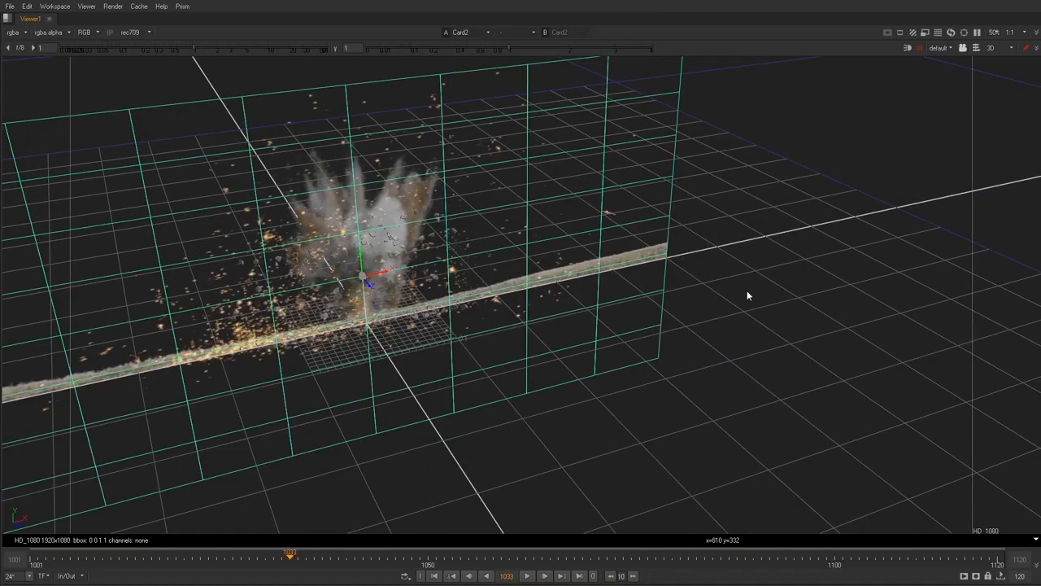
pyautogui.click(332, 553)
pyautogui.write('TransformGeo')
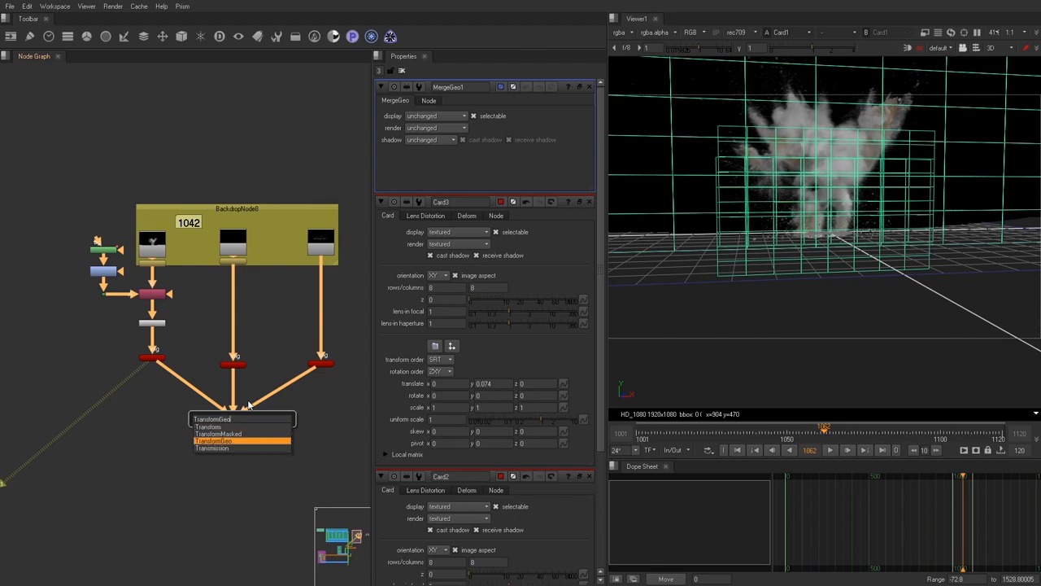
# Add a TransformGeo after MergeGeo feeding a Scene, with further 3D nodes connected below
pyautogui.click(213, 441)
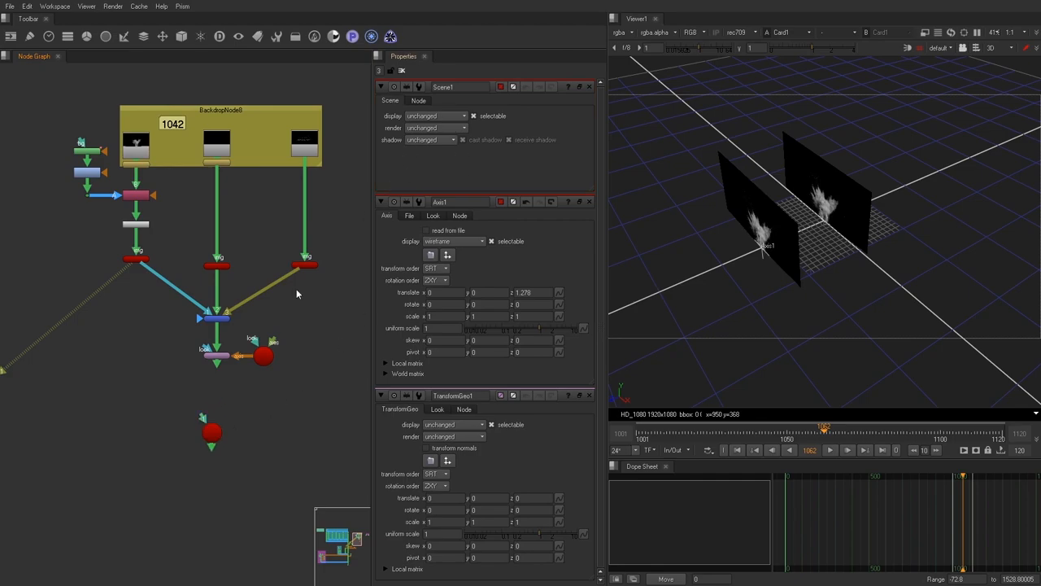
pyautogui.click(263, 356)
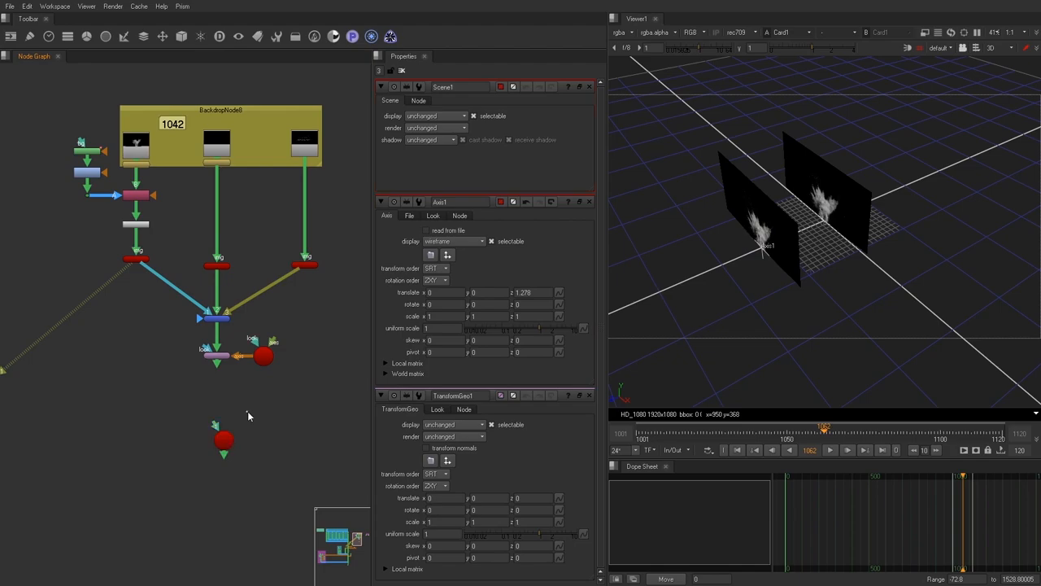
pyautogui.click(218, 439)
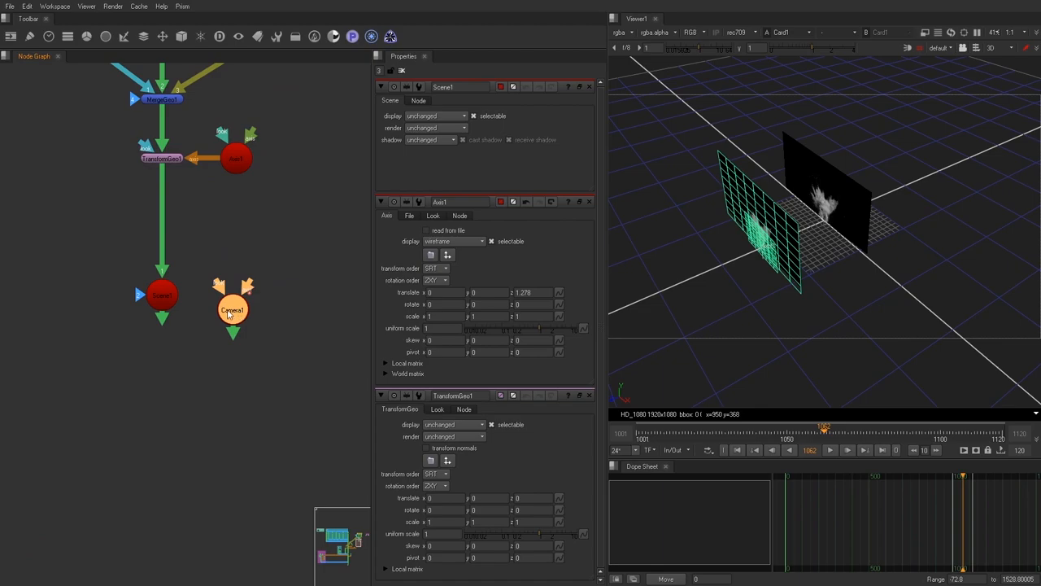
pyautogui.moveTo(231, 309); pyautogui.dragTo(247, 299)
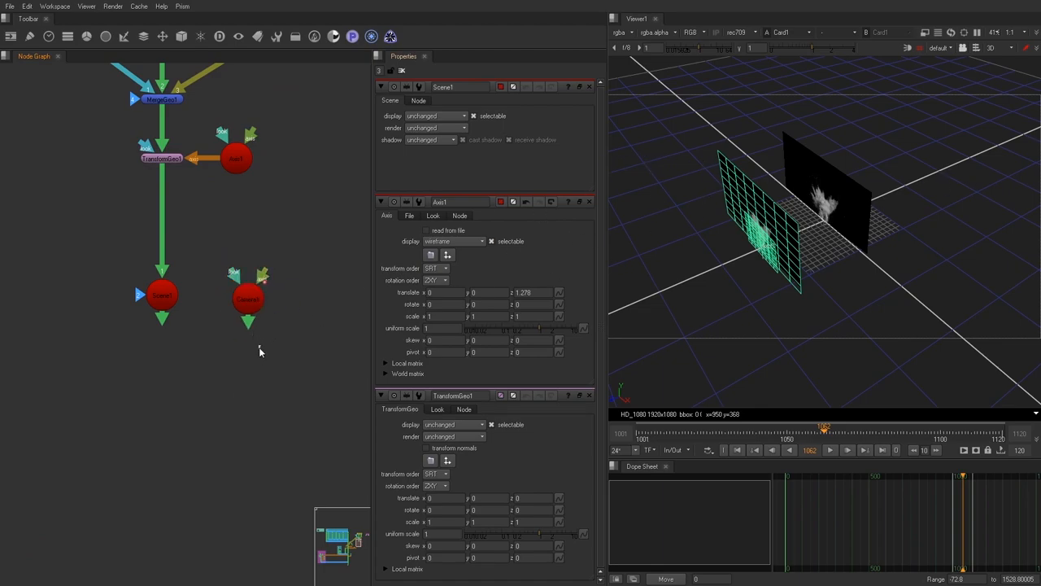
pyautogui.click(248, 299)
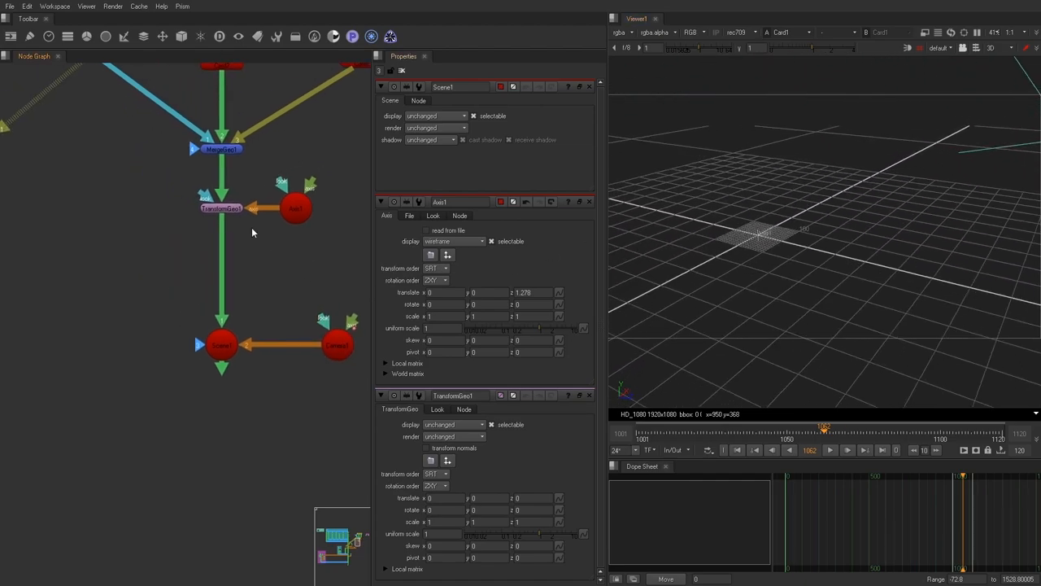
# Connect a new Axis to the TransformGeo and set its uniform scale to 150
pyautogui.click(296, 208)
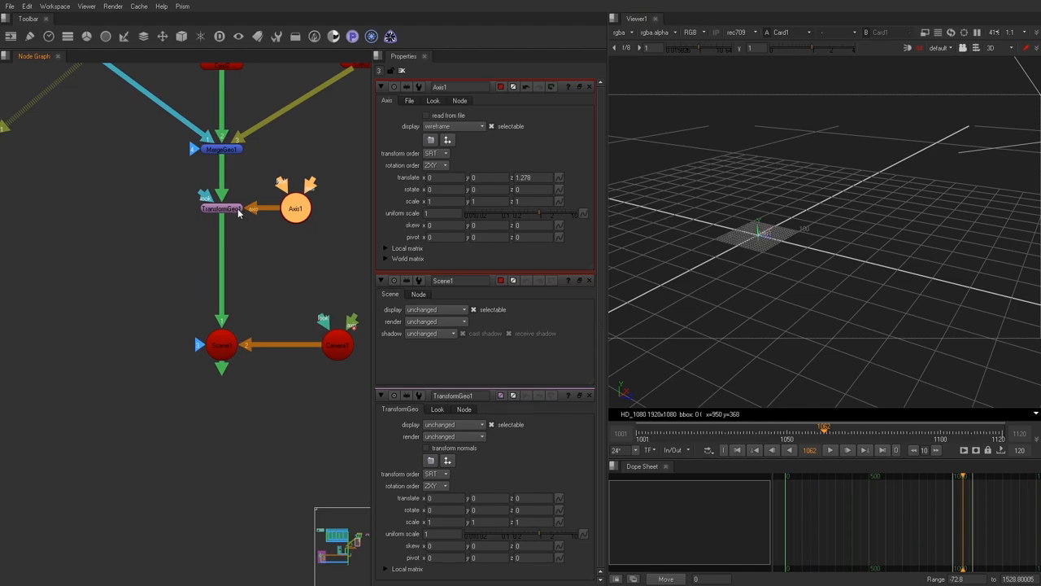
pyautogui.moveTo(533, 216)
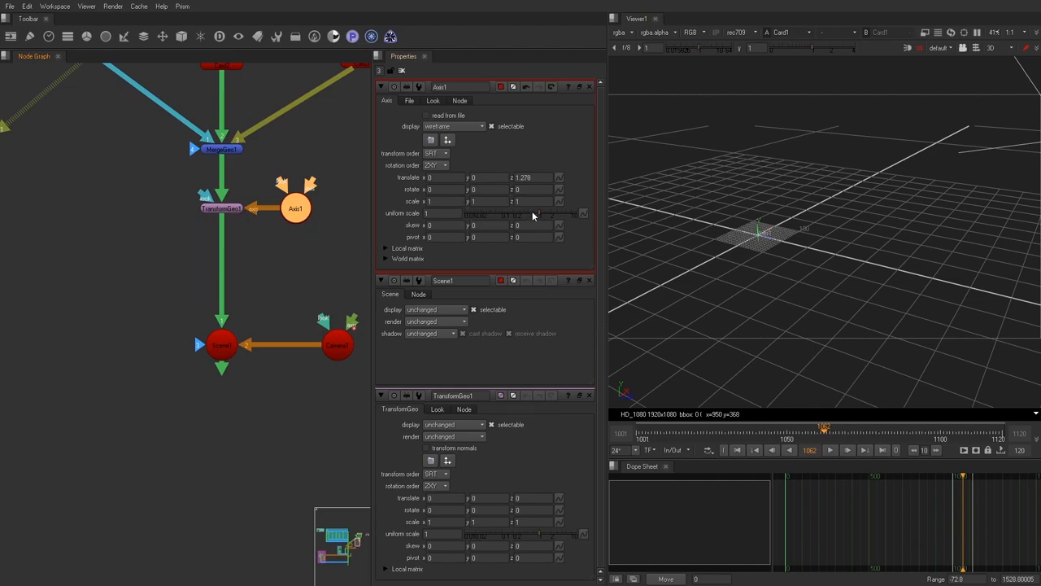
pyautogui.write('10')
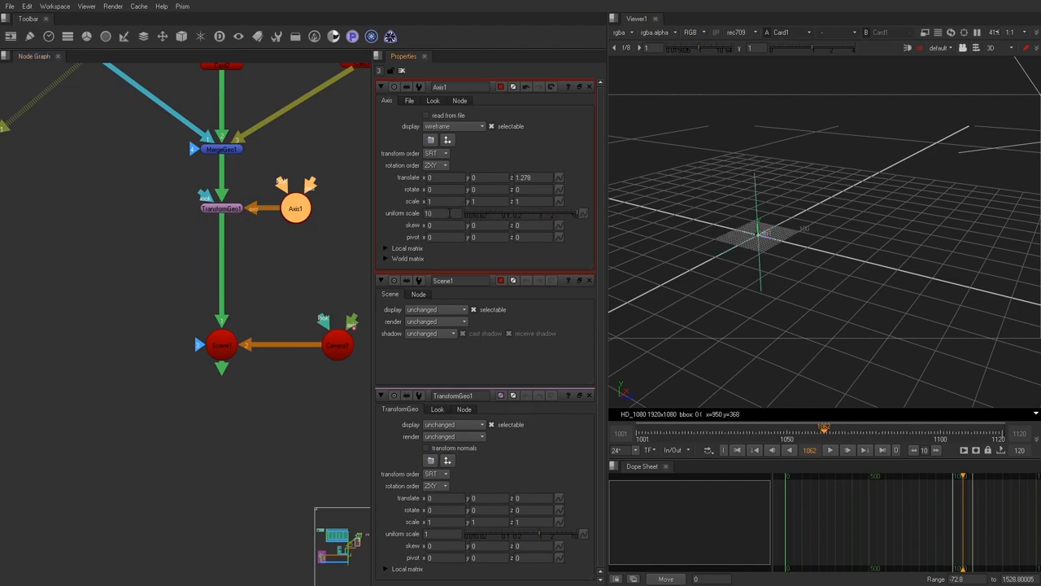
pyautogui.click(443, 213)
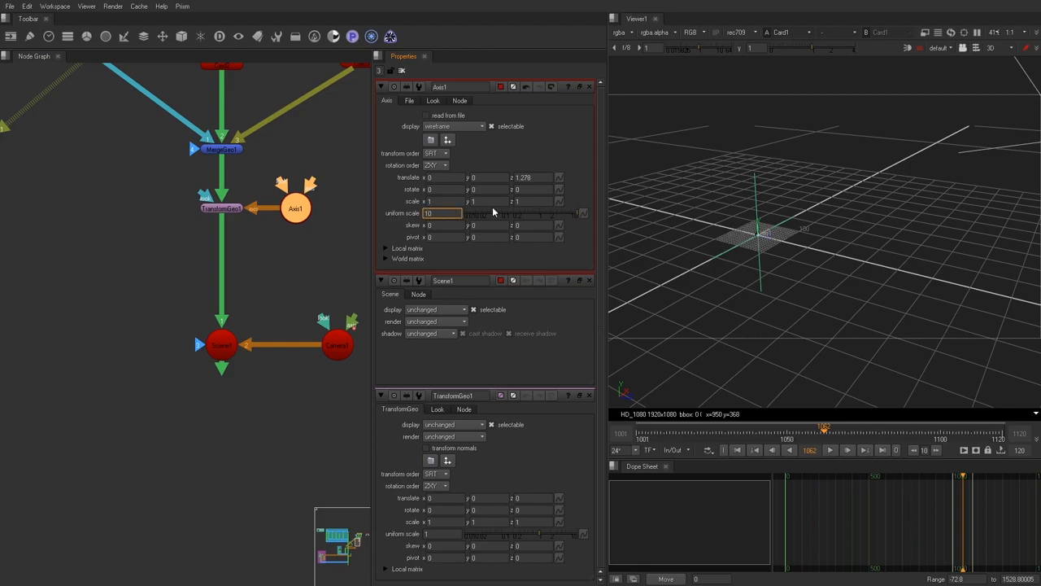
pyautogui.write('150')
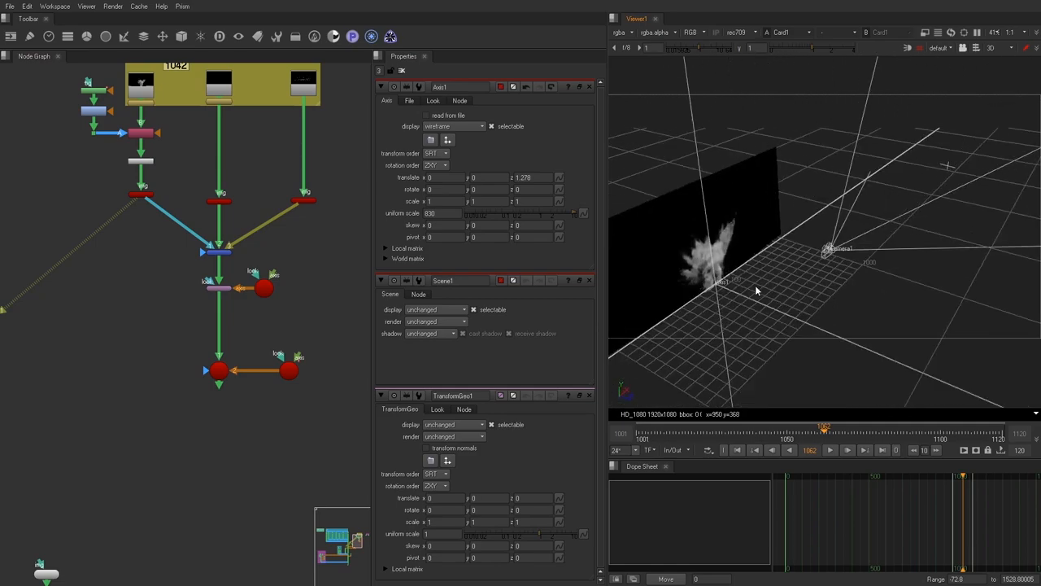
# Load the rock canyon Alembic into a ReadGeo and move in close to the mesh
pyautogui.moveTo(756, 290); pyautogui.dragTo(767, 283)
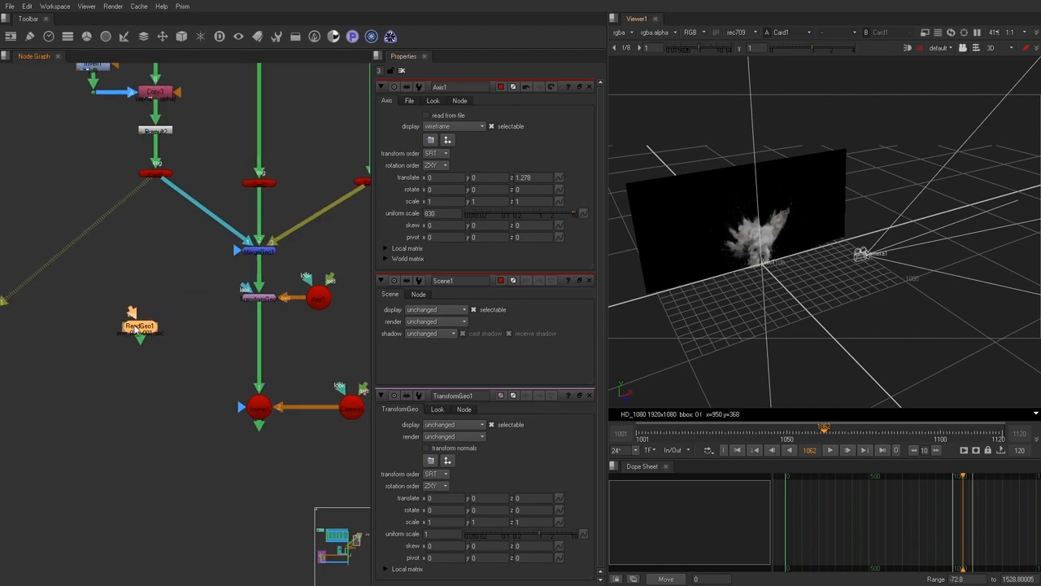
pyautogui.click(137, 325)
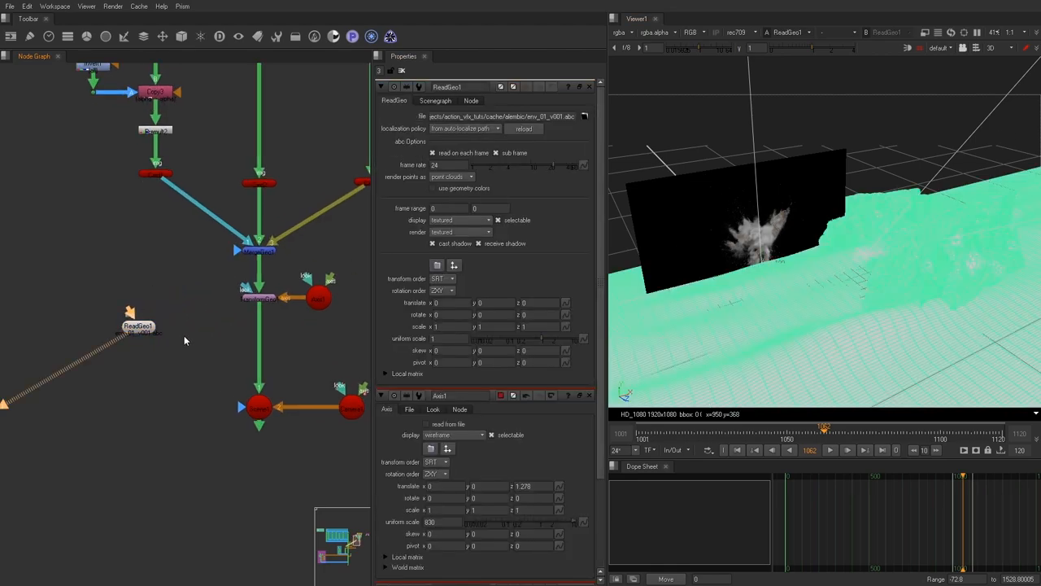
pyautogui.moveTo(813, 244); pyautogui.dragTo(894, 203)
pyautogui.write('c')
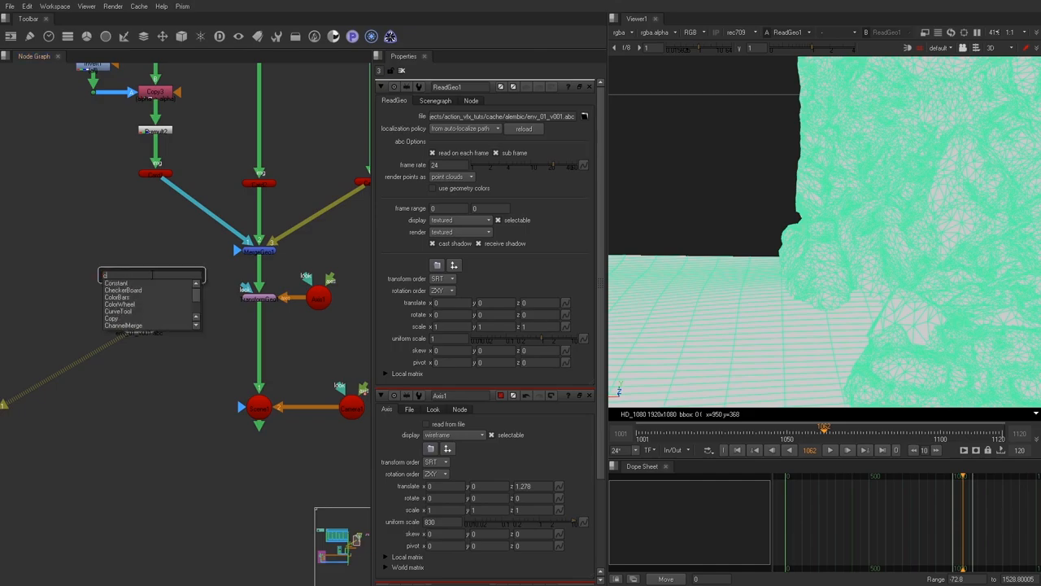
# View the Scene with the explosion card positioned over the rock geometry
pyautogui.click(117, 283)
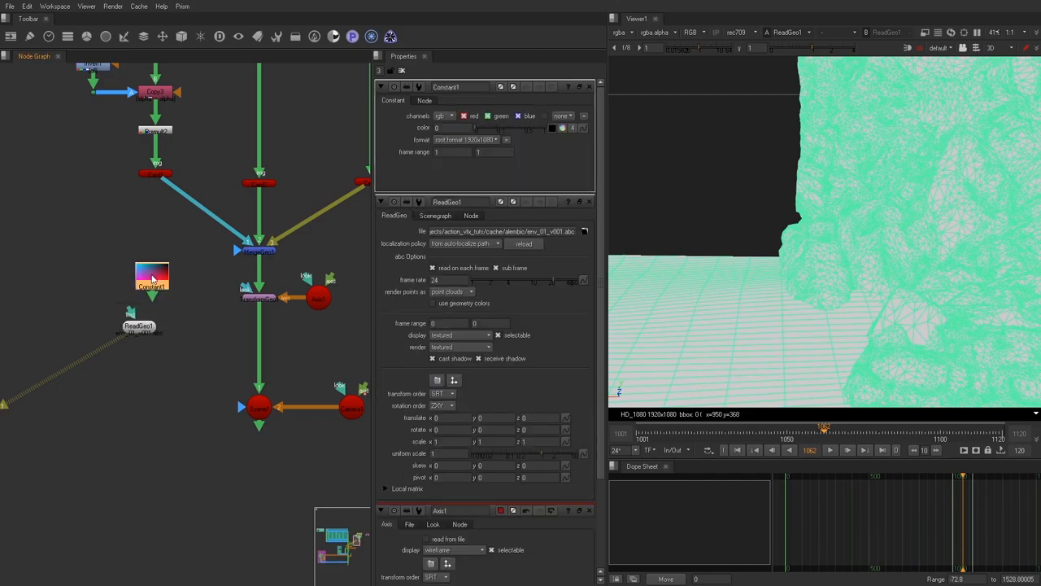
pyautogui.click(138, 325)
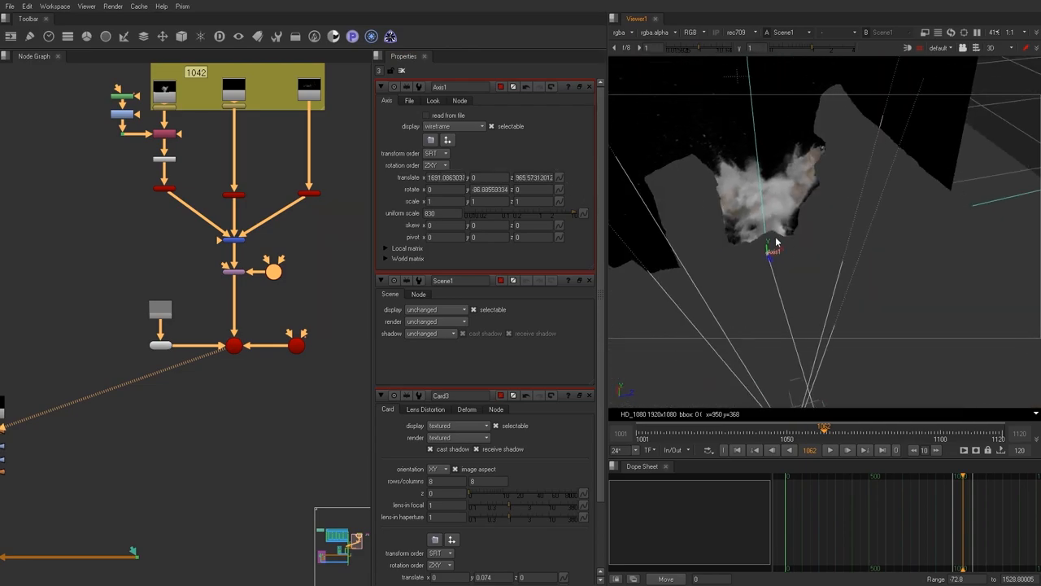
pyautogui.moveTo(777, 241); pyautogui.dragTo(754, 244)
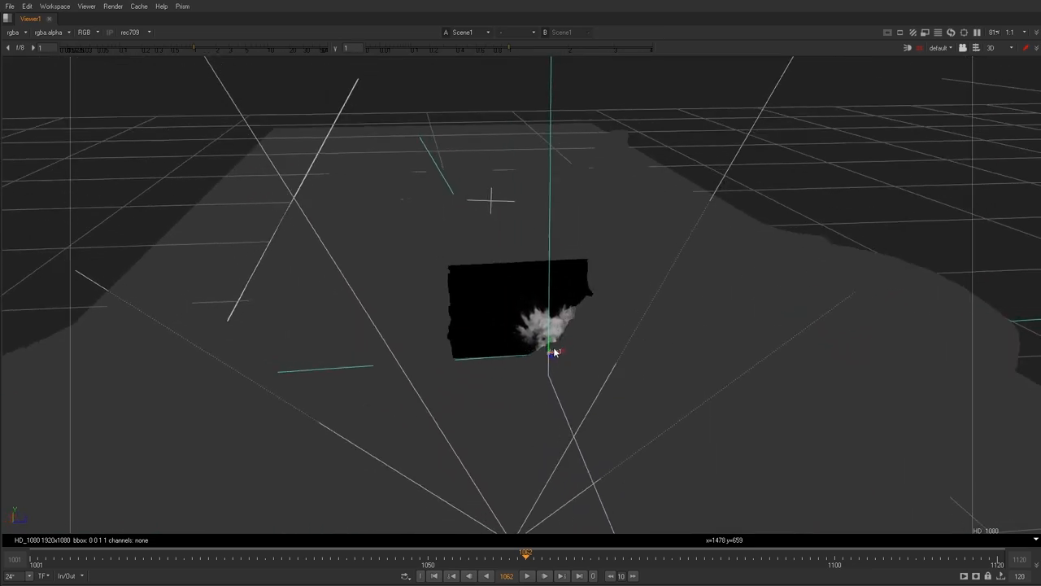
pyautogui.moveTo(553, 349); pyautogui.dragTo(553, 317)
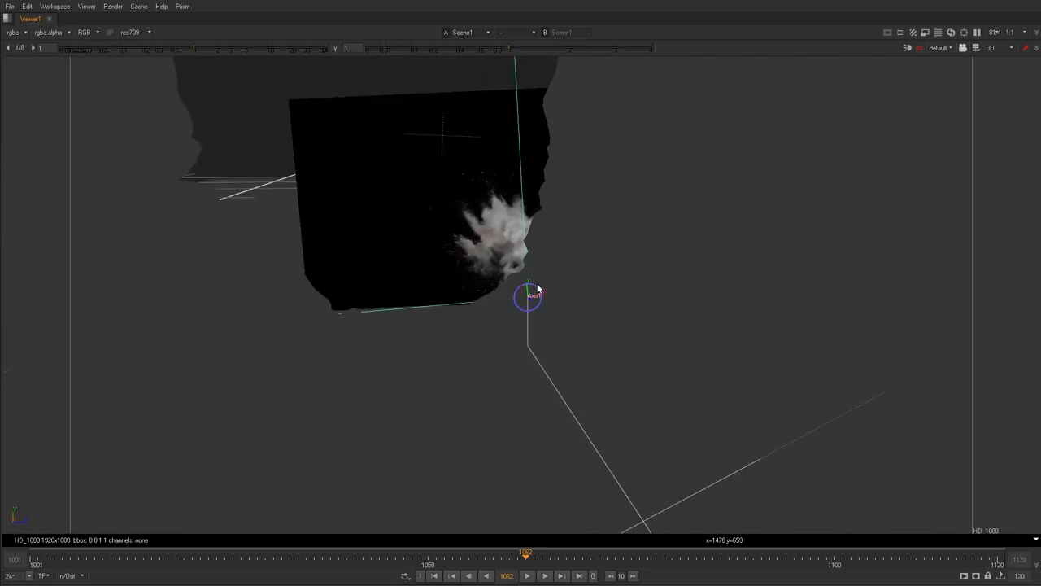
pyautogui.moveTo(529, 296); pyautogui.dragTo(501, 299)
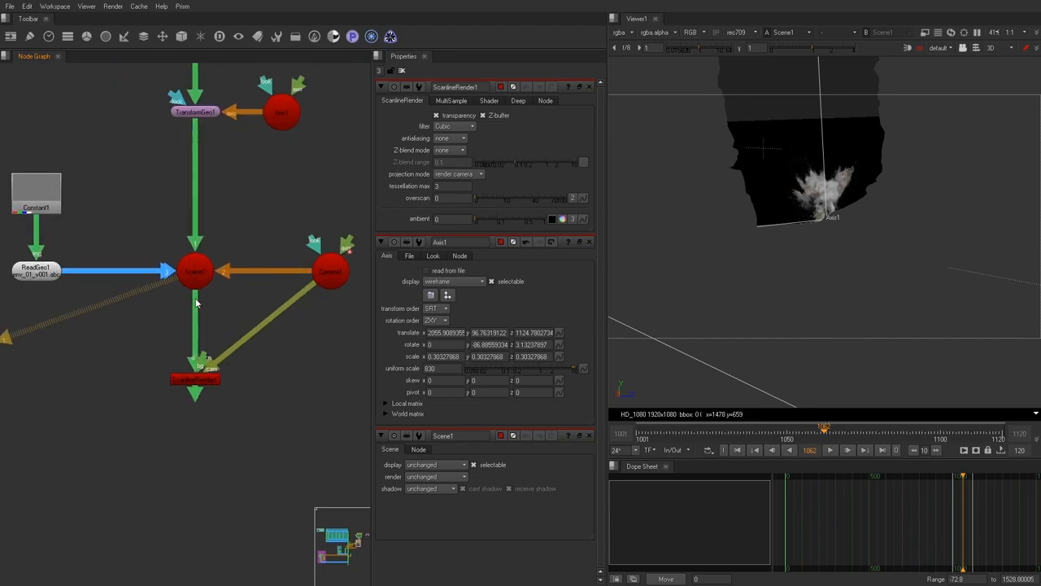
pyautogui.moveTo(320, 322)
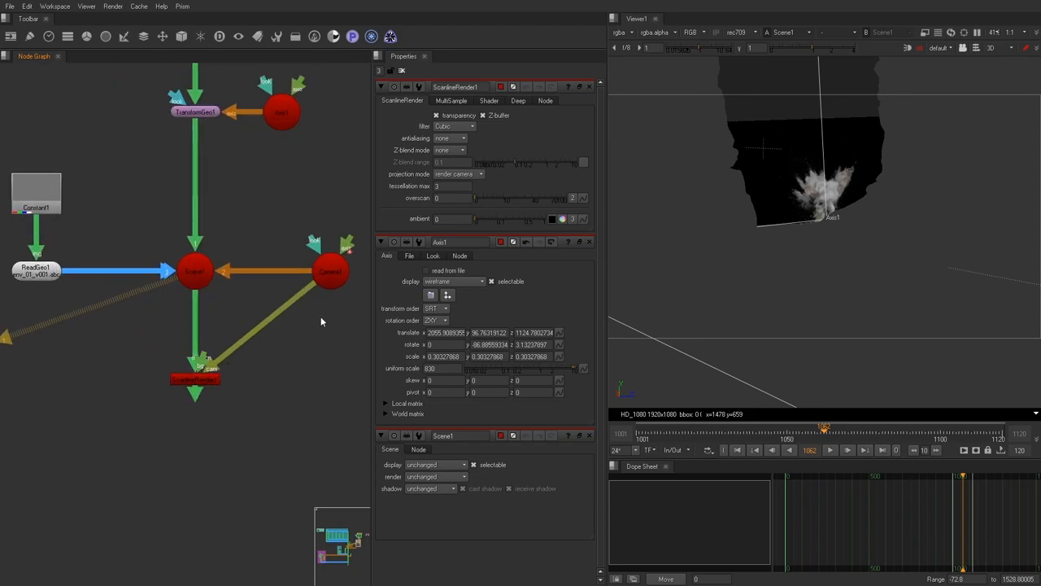
# Wire the camera into ScanlineRender and view the explosion rendered over the grey rock
pyautogui.click(195, 380)
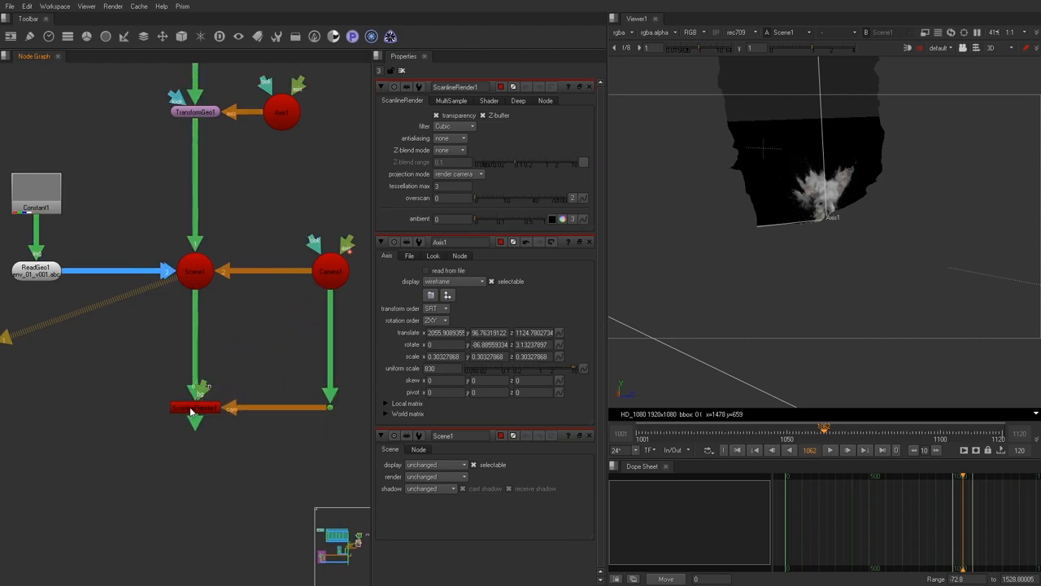
pyautogui.click(195, 406)
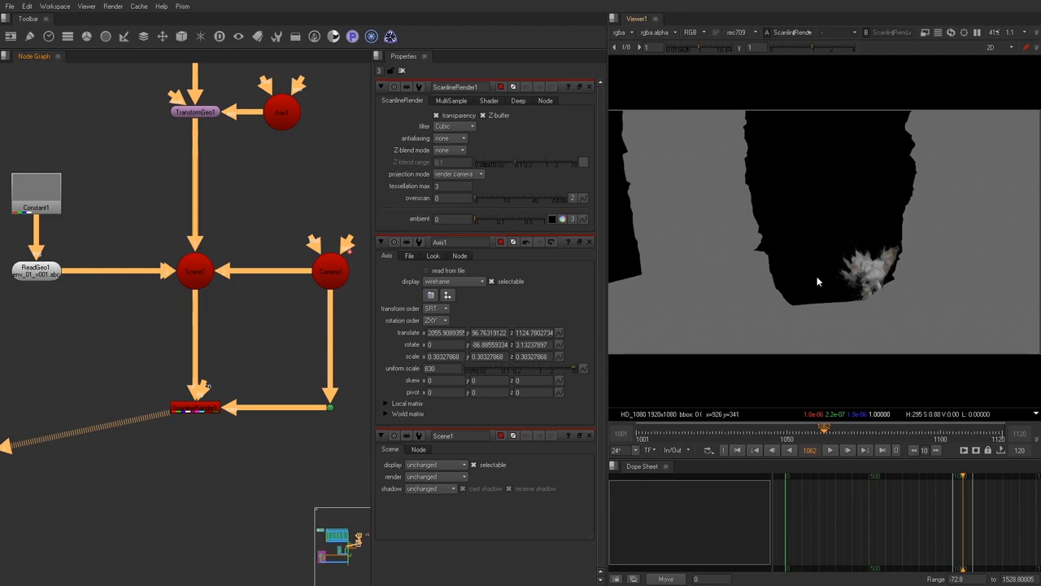
pyautogui.moveTo(719, 268)
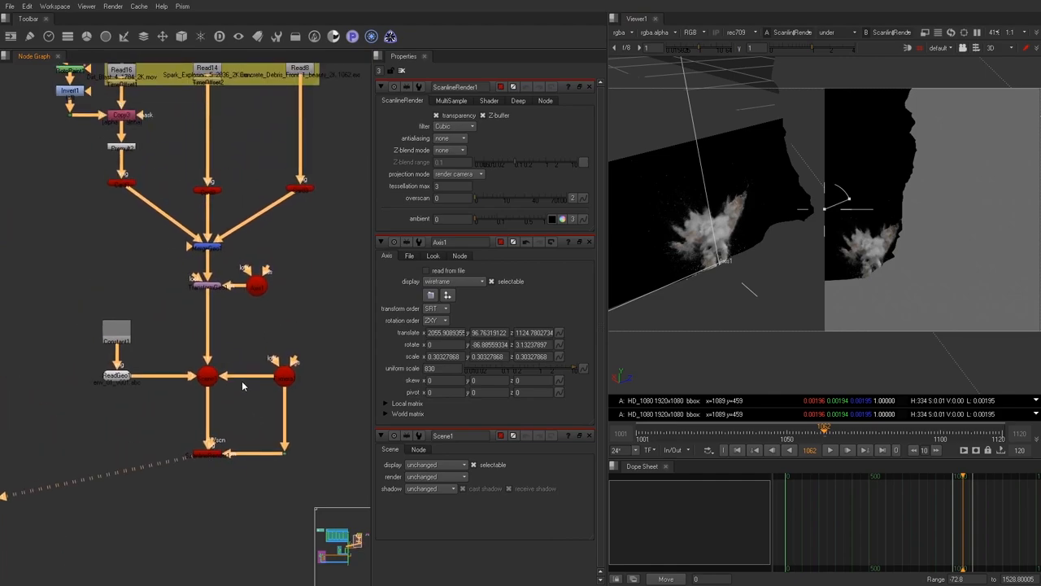
pyautogui.moveTo(301, 366)
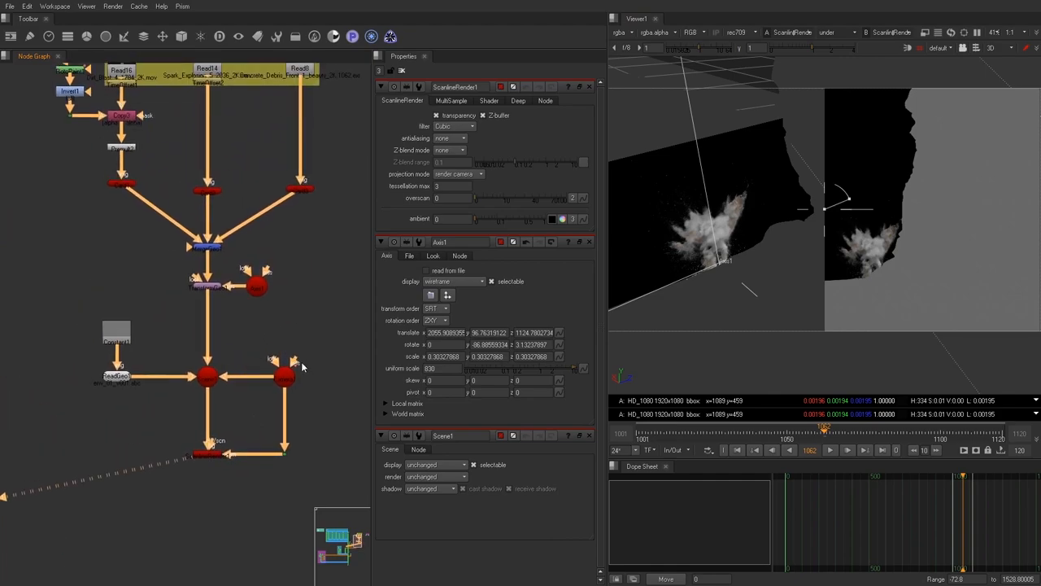
pyautogui.moveTo(446, 263)
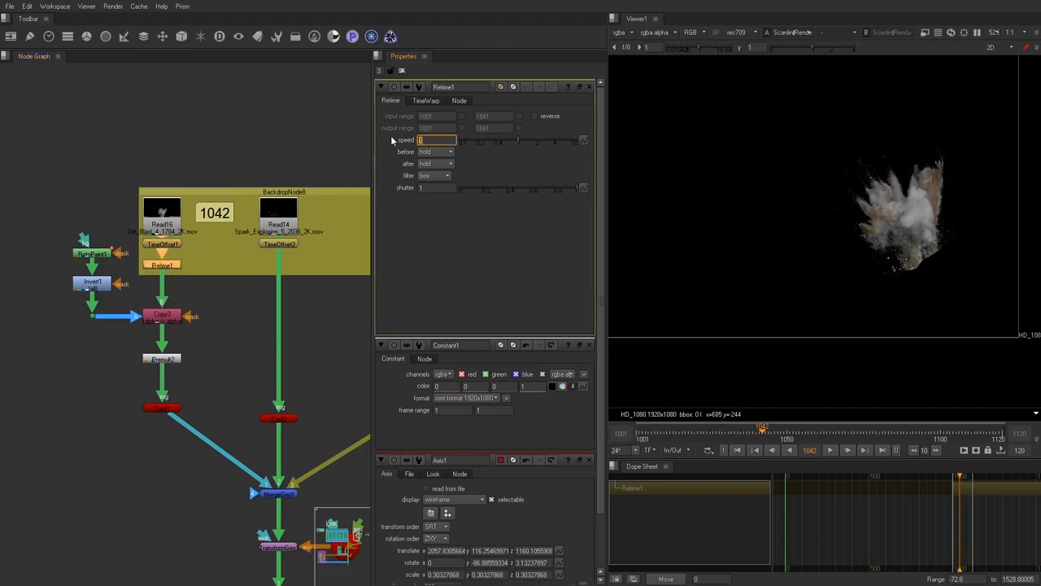
# Enter a new speed value in the Retime node to change the explosion's playback speed
pyautogui.write('1')
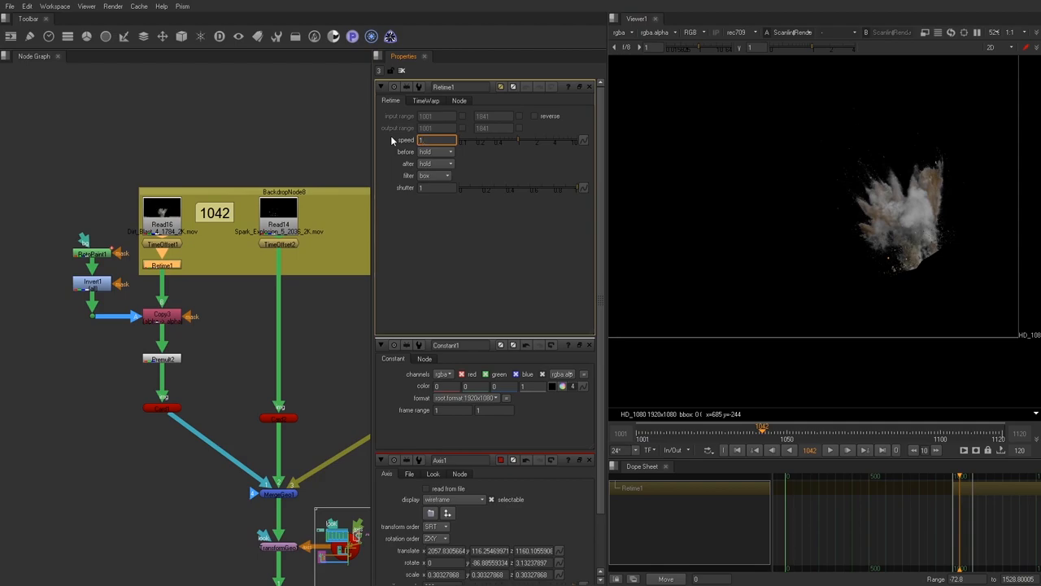
pyautogui.write('5')
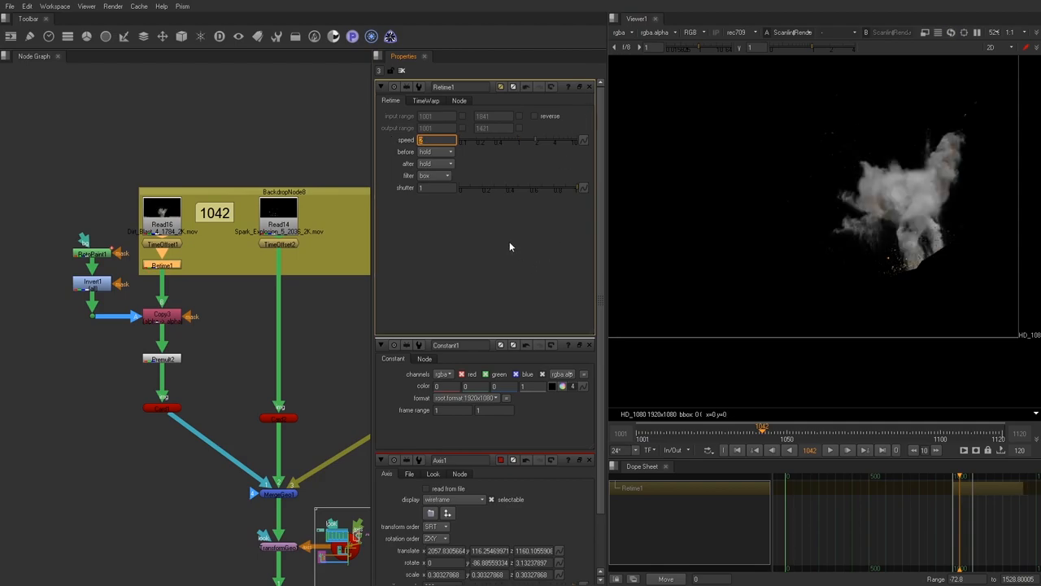
pyautogui.write('2')
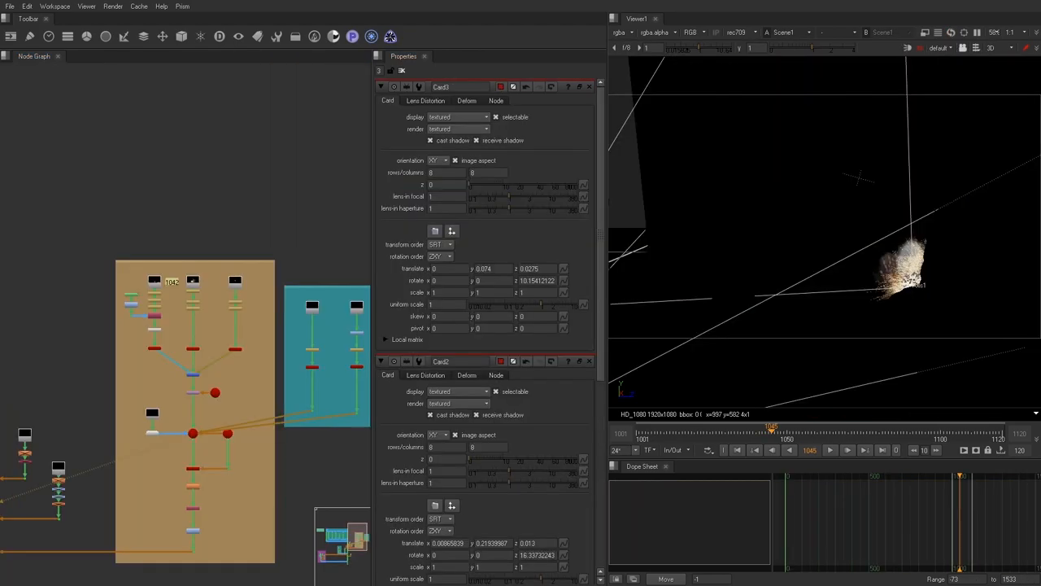
pyautogui.moveTo(203, 366)
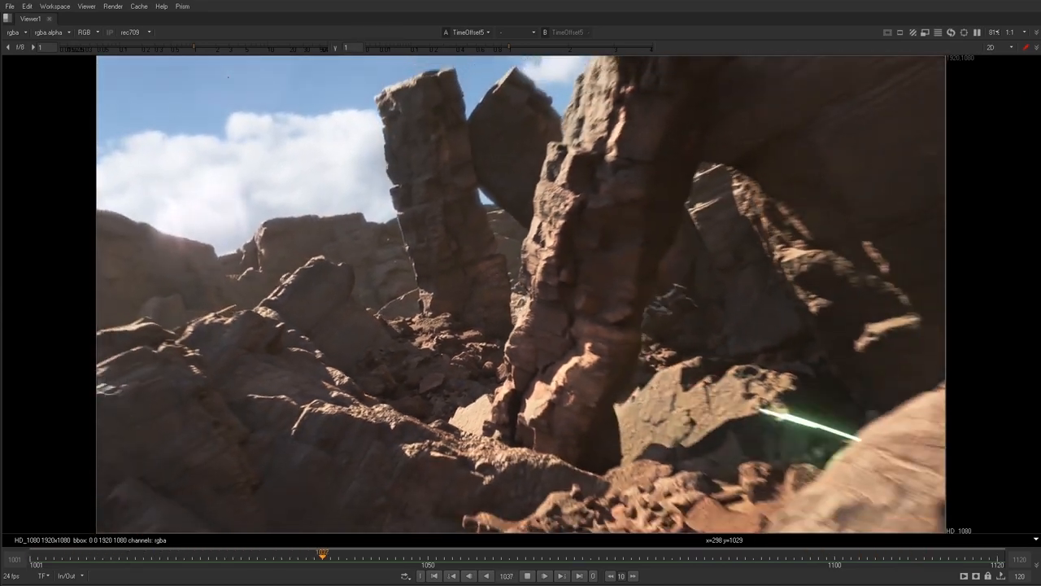
pyautogui.click(543, 575)
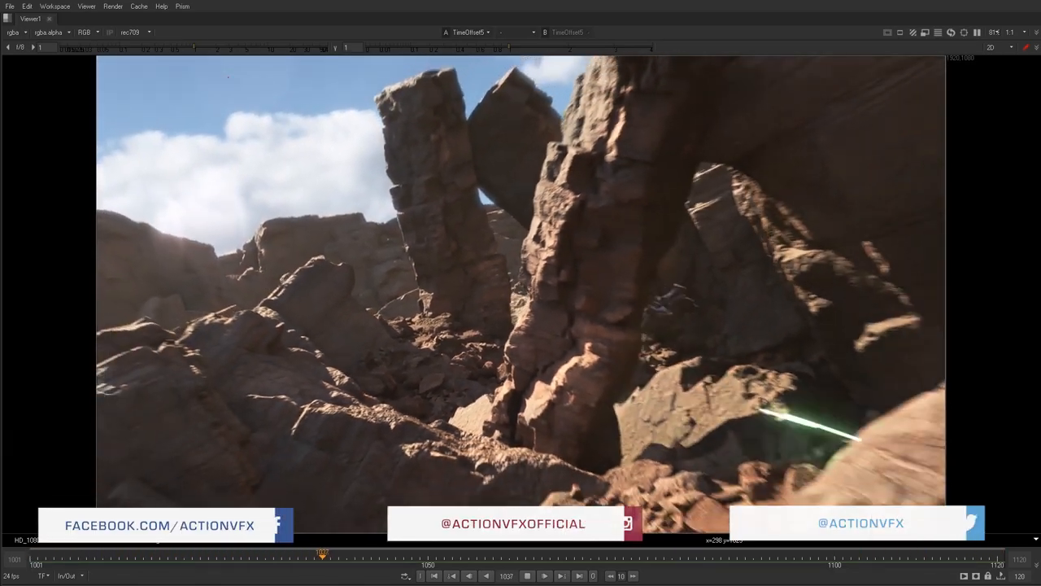
pyautogui.click(543, 576)
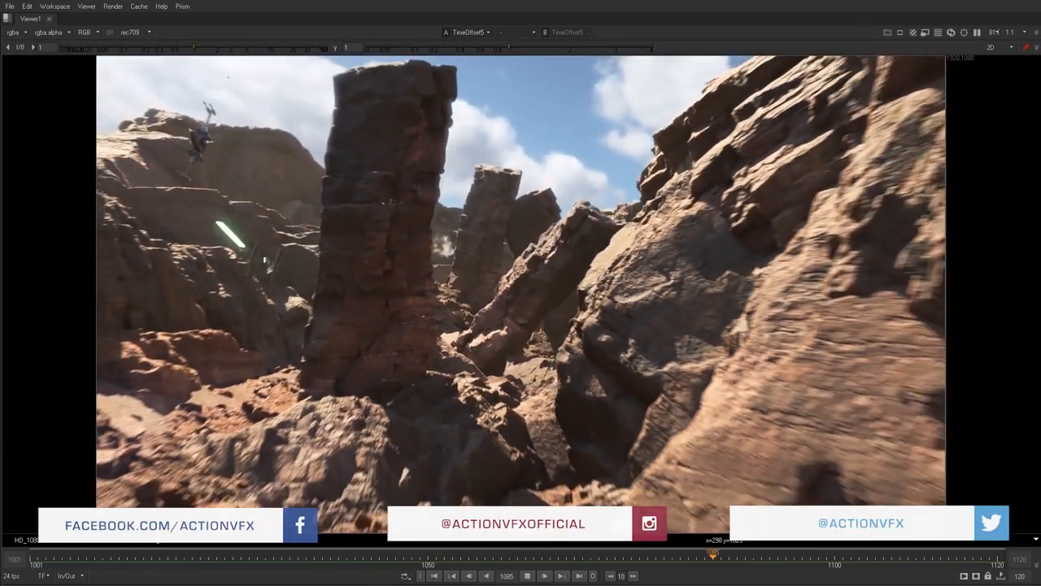